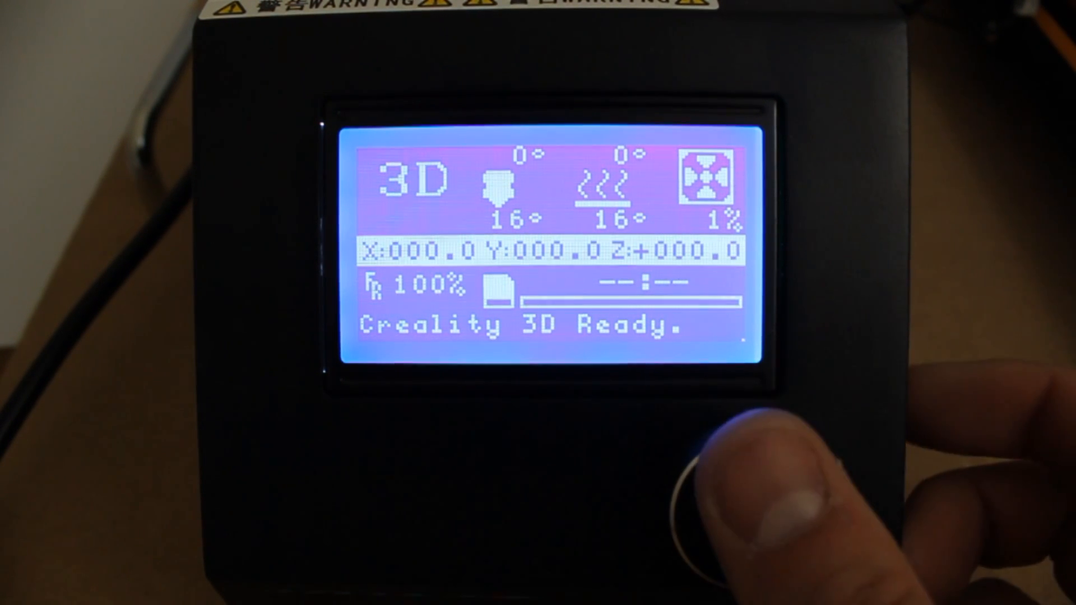
Step: Open the main menu and enter Print from SD to list the Keyring, Grb and bullet files
{"action": "left_click", "coordinate": [738, 473]}
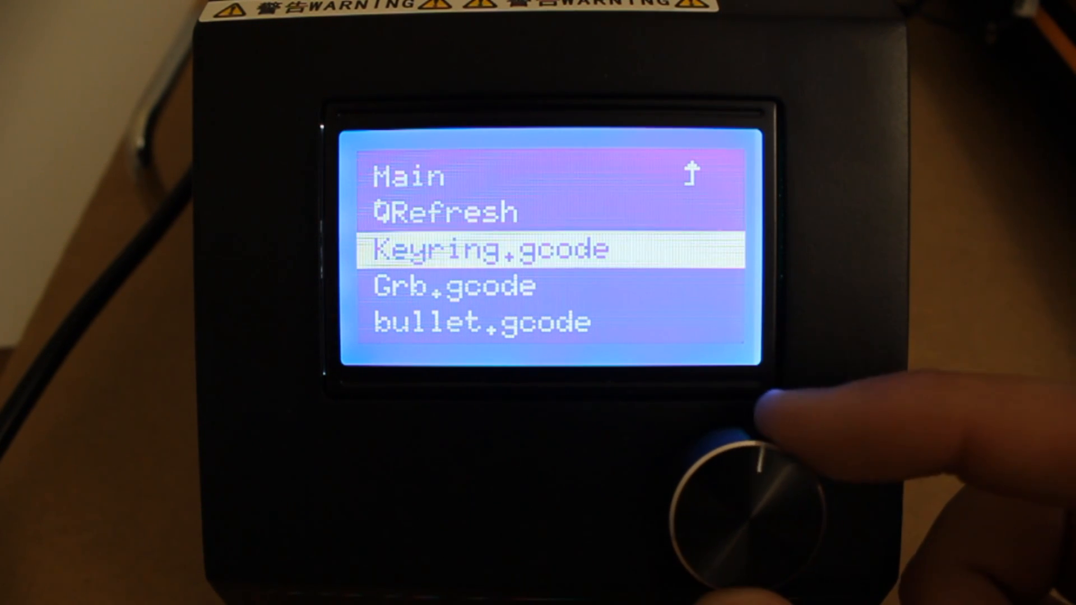
Step: Scroll to the Main entry of the file list to return to the main menu
{"action": "scroll", "scroll_direction": "down", "scroll_amount": 3}
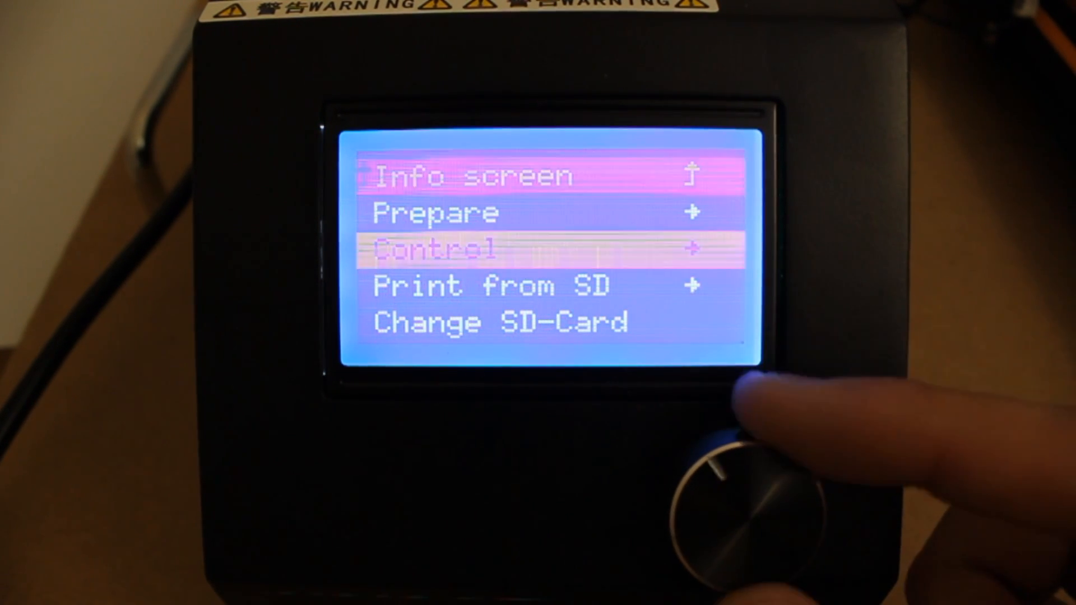
{"action": "scroll", "scroll_direction": "down", "scroll_amount": 3}
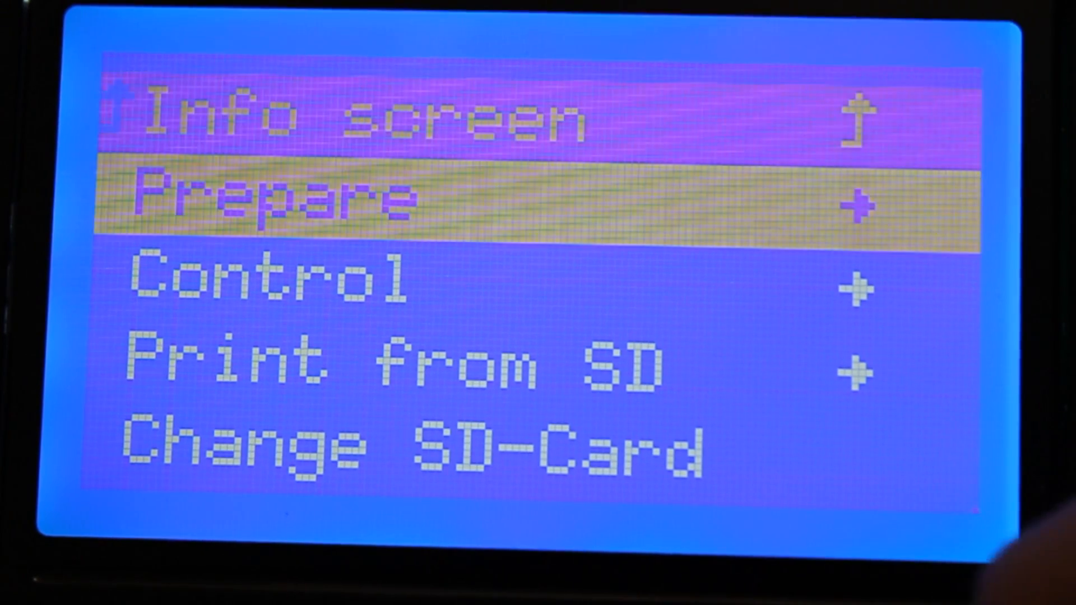
Step: Select Print from SD again to reopen the SD card file list
{"action": "key", "text": "down"}
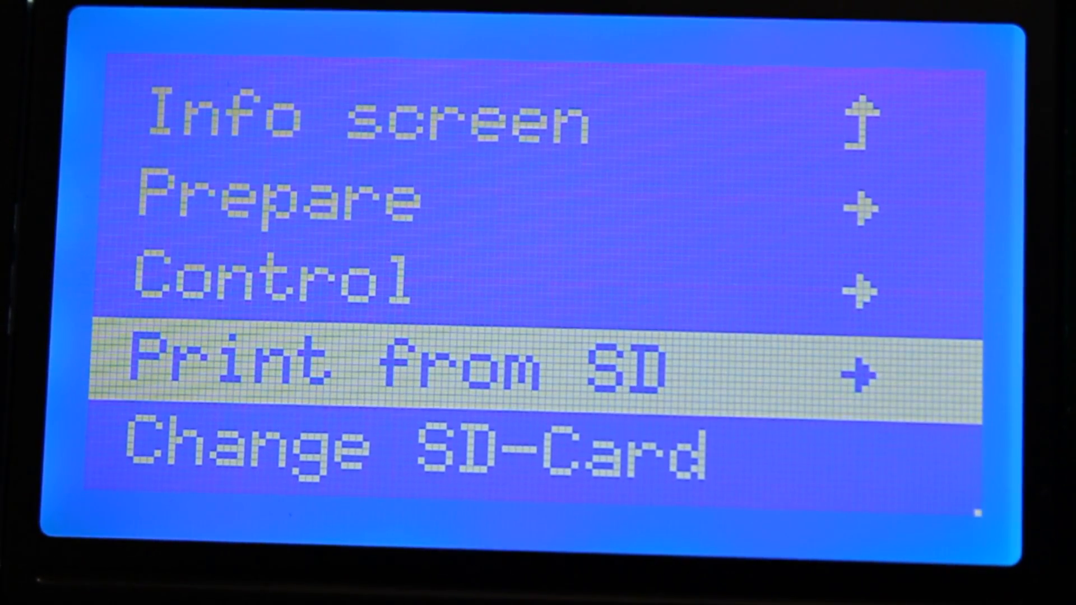
{"action": "left_click", "coordinate": [398, 364]}
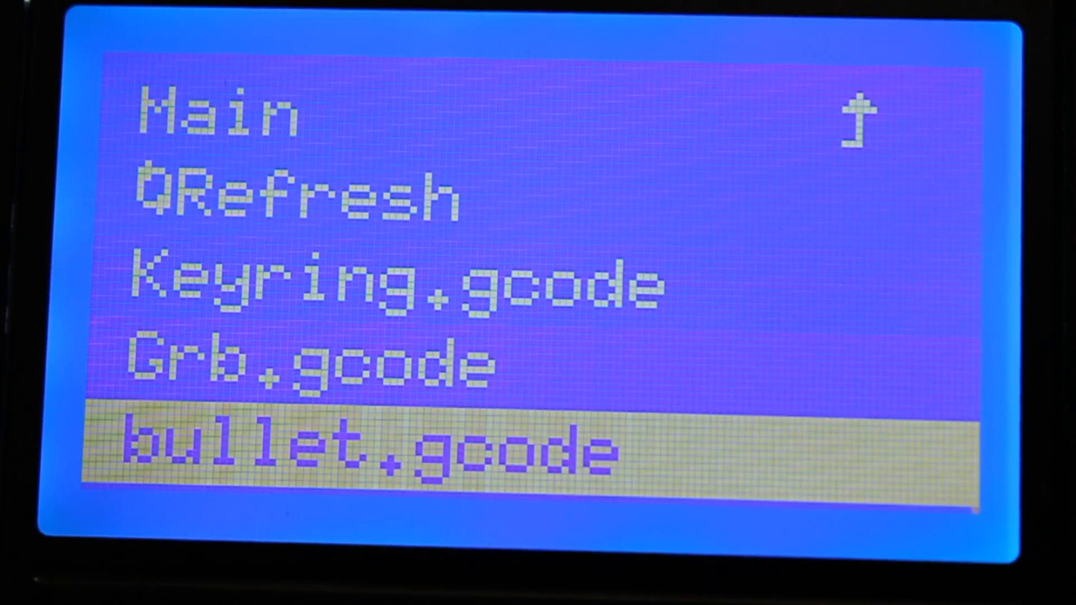